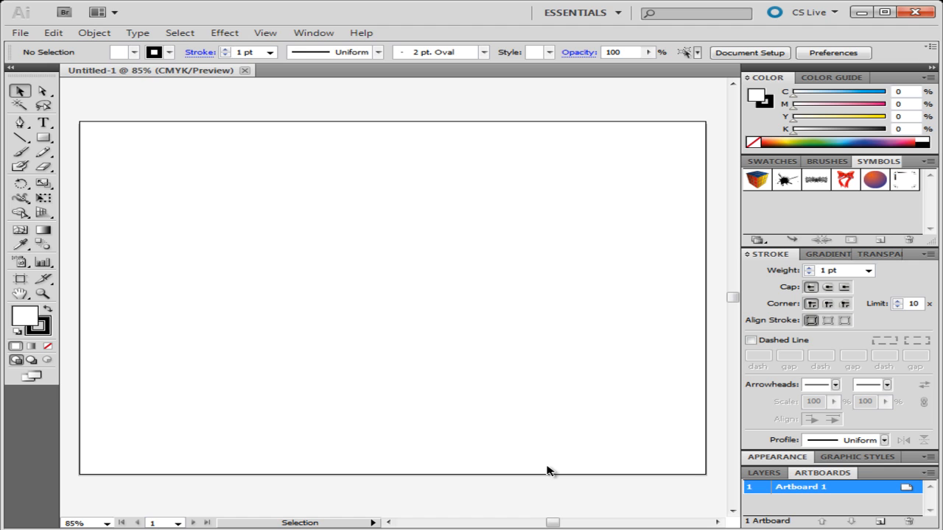
{"action": "mouse_move", "coordinate": [294, 300]}
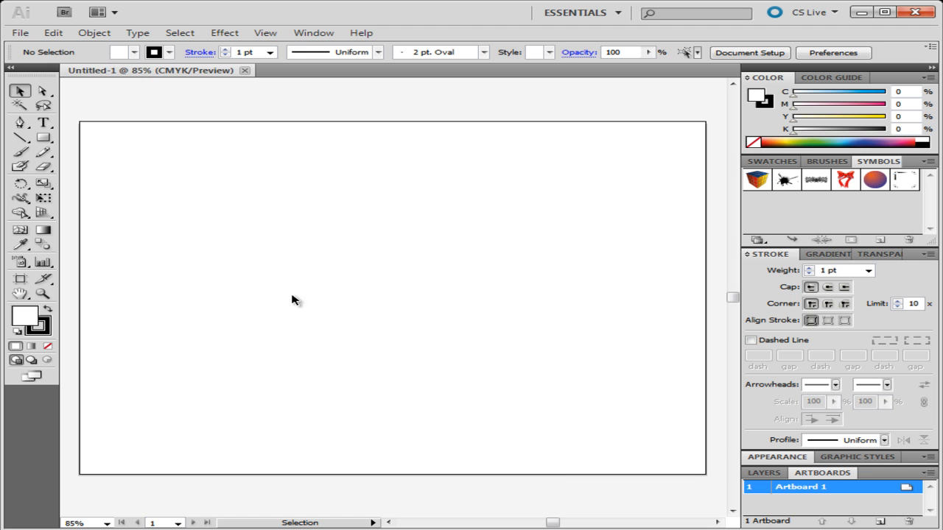
{"action": "mouse_move", "coordinate": [35, 137]}
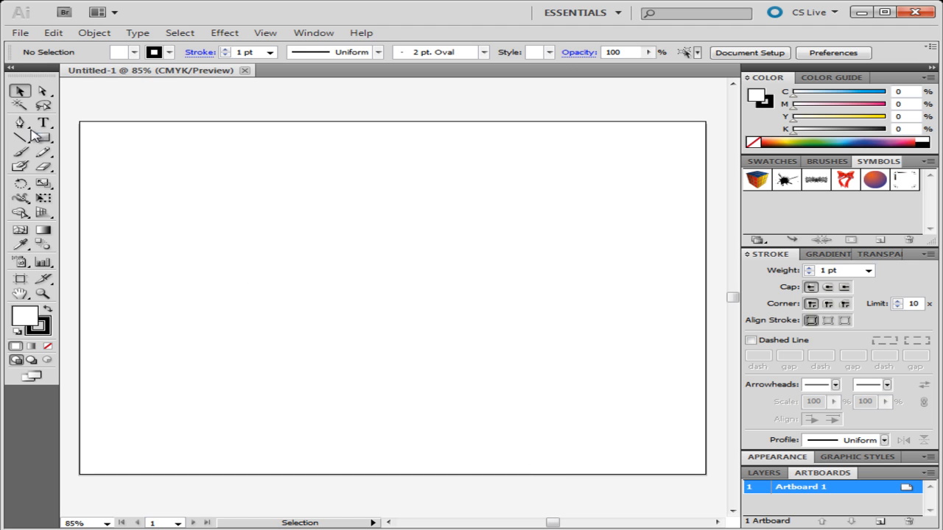
Draw the open-top box's vertical side with the Pen Tool, then return to Selection
{"action": "left_click", "coordinate": [20, 123]}
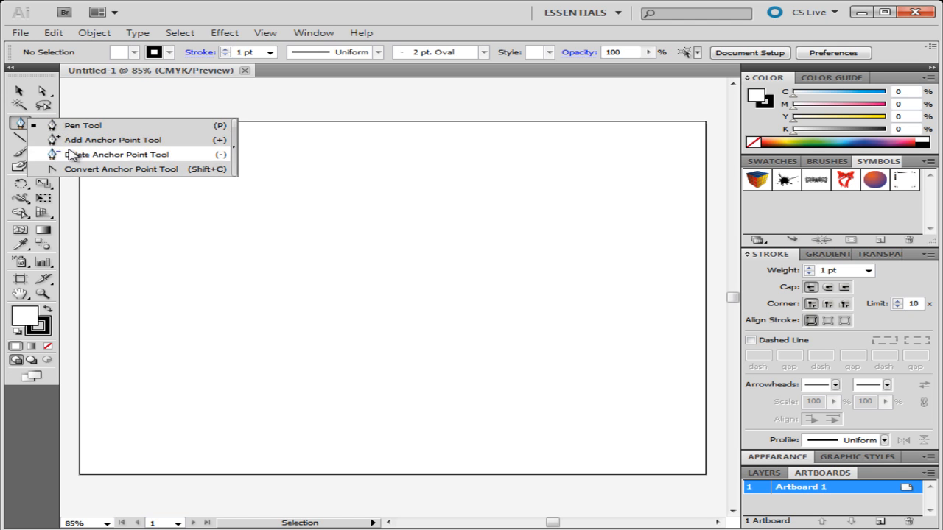
{"action": "left_click", "coordinate": [118, 154]}
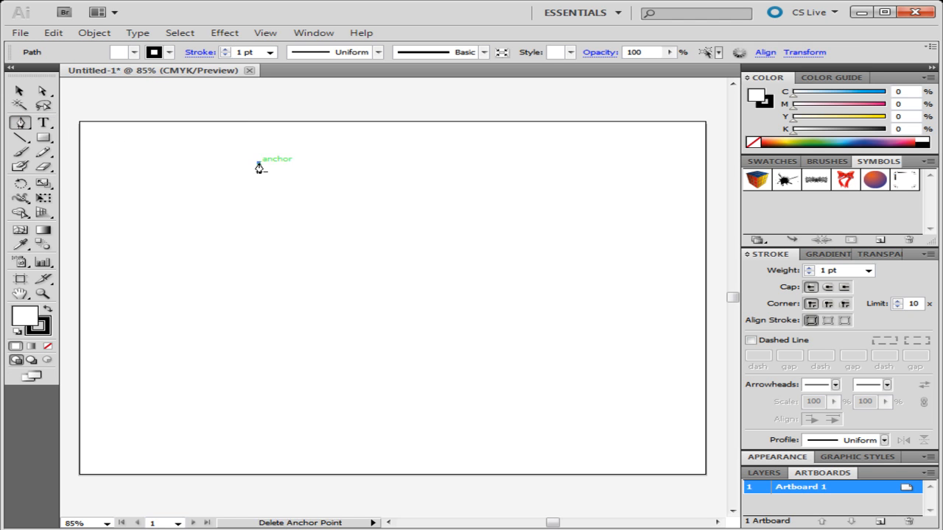
{"action": "left_click_drag", "start_coordinate": [260, 161], "coordinate": [259, 187]}
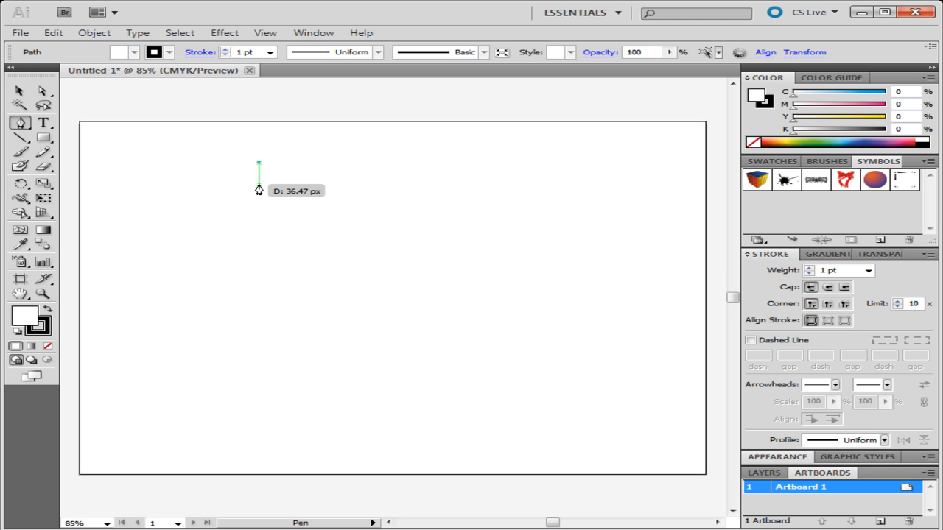
{"action": "mouse_move", "coordinate": [258, 246]}
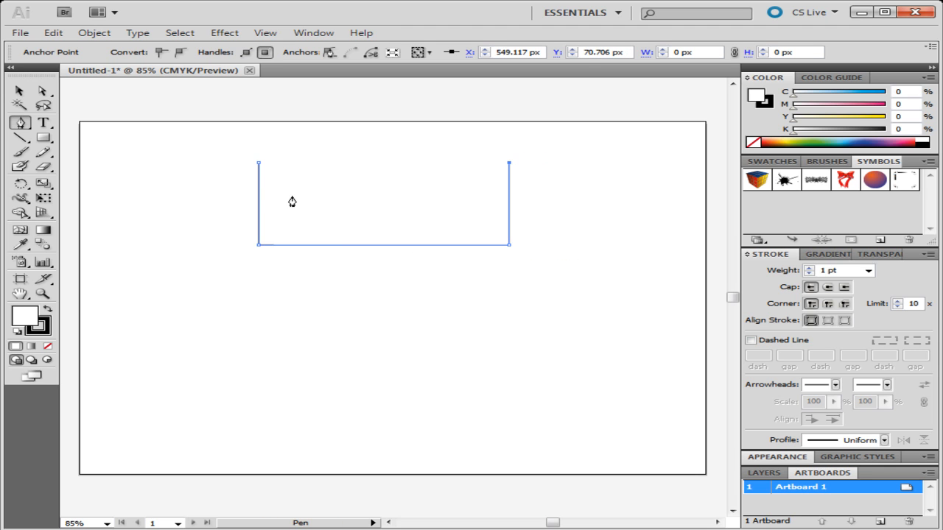
{"action": "left_click", "coordinate": [19, 91]}
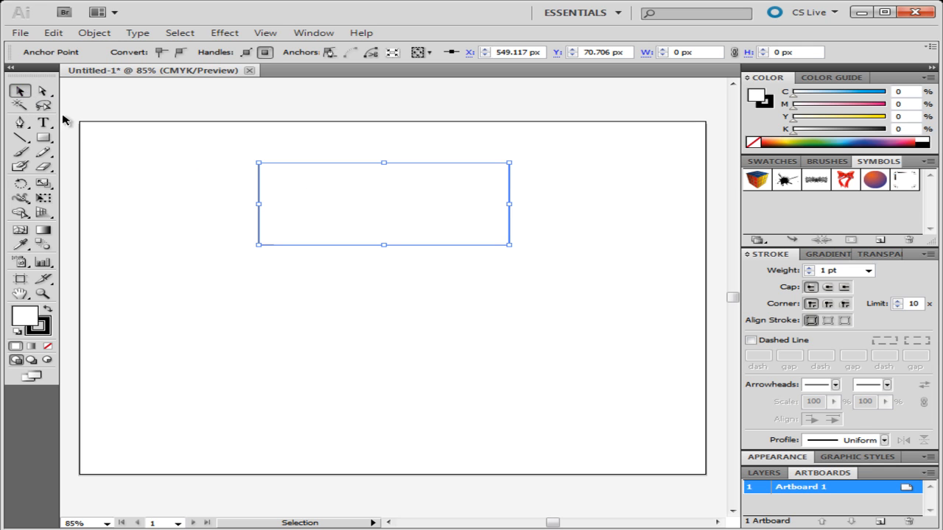
{"action": "mouse_move", "coordinate": [105, 146]}
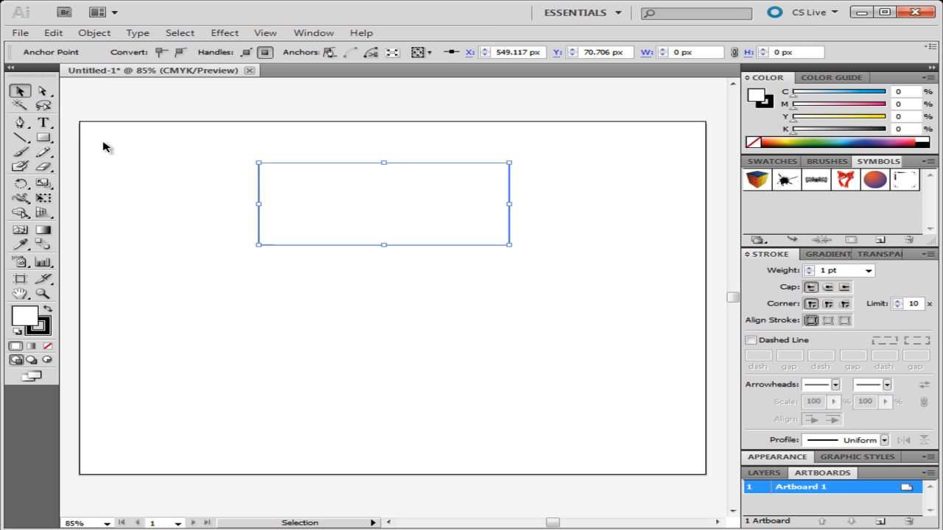
{"action": "mouse_move", "coordinate": [109, 151]}
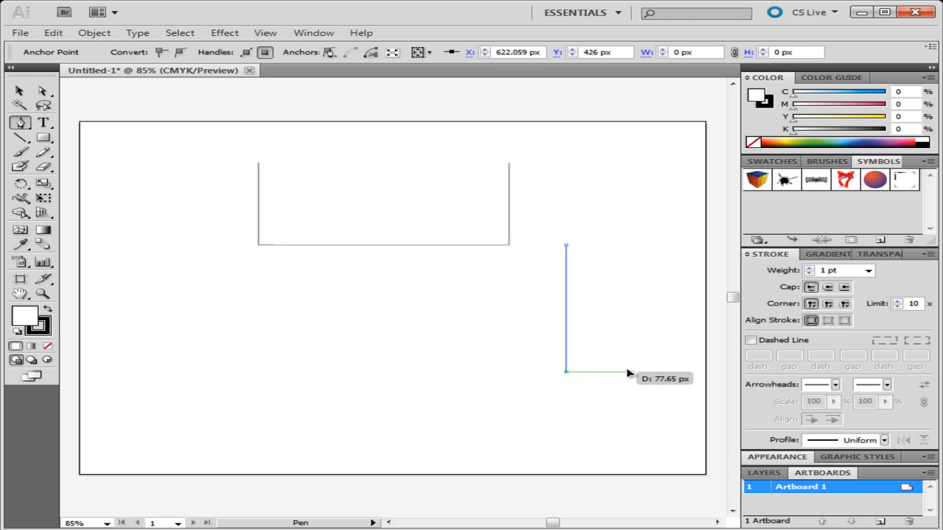
Add a corner to the right tall rectangle and delete a bottom corner, leaving a line
{"action": "left_click", "coordinate": [627, 245]}
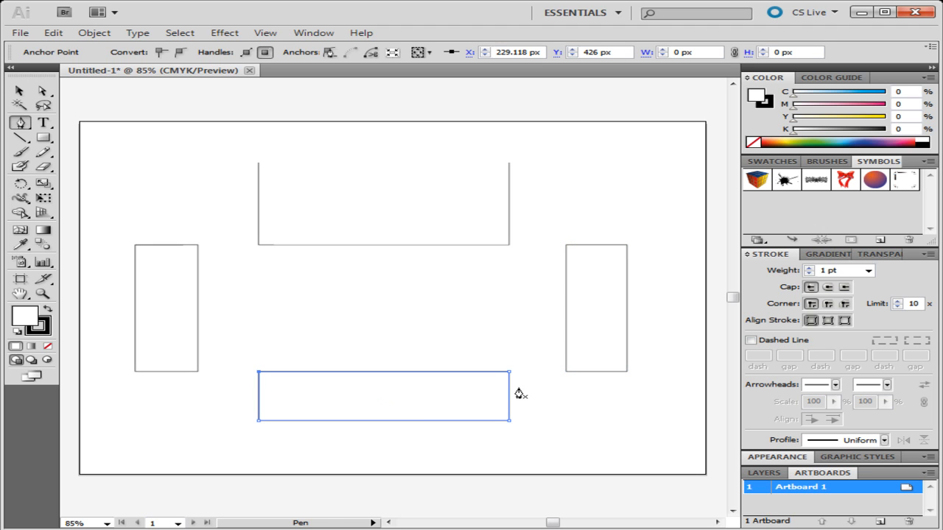
{"action": "mouse_move", "coordinate": [510, 378]}
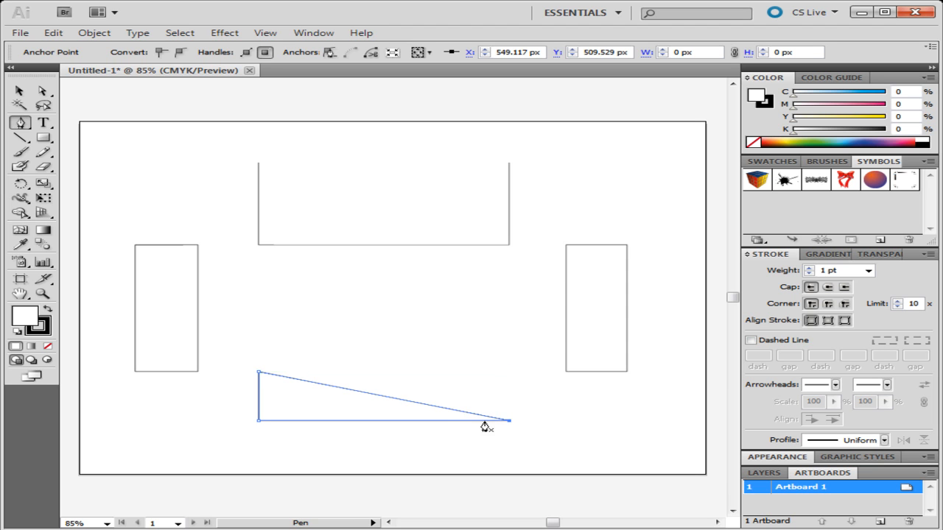
{"action": "mouse_move", "coordinate": [260, 378]}
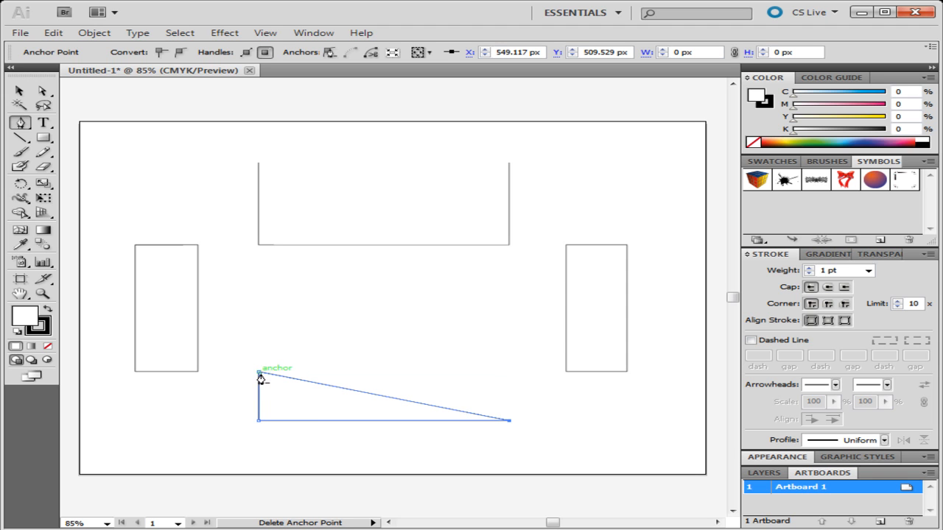
{"action": "left_click", "coordinate": [260, 376]}
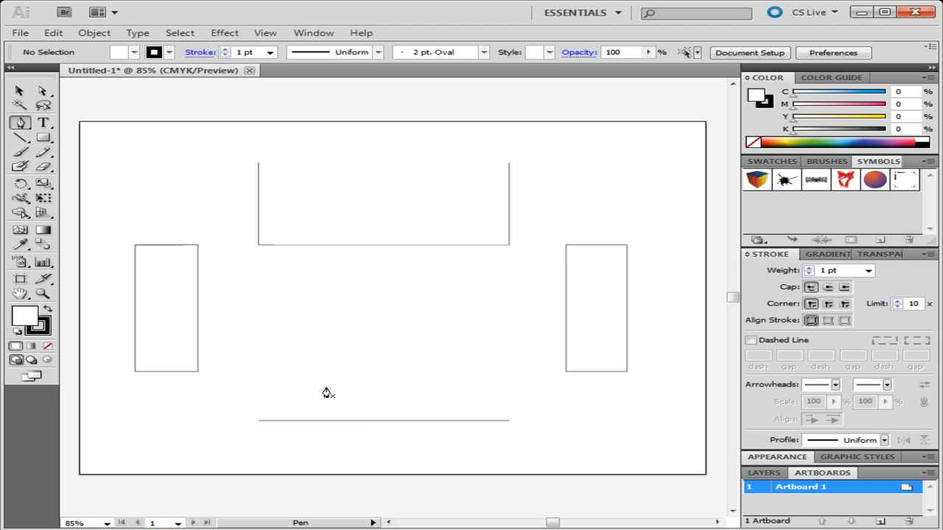
{"action": "mouse_move", "coordinate": [346, 327]}
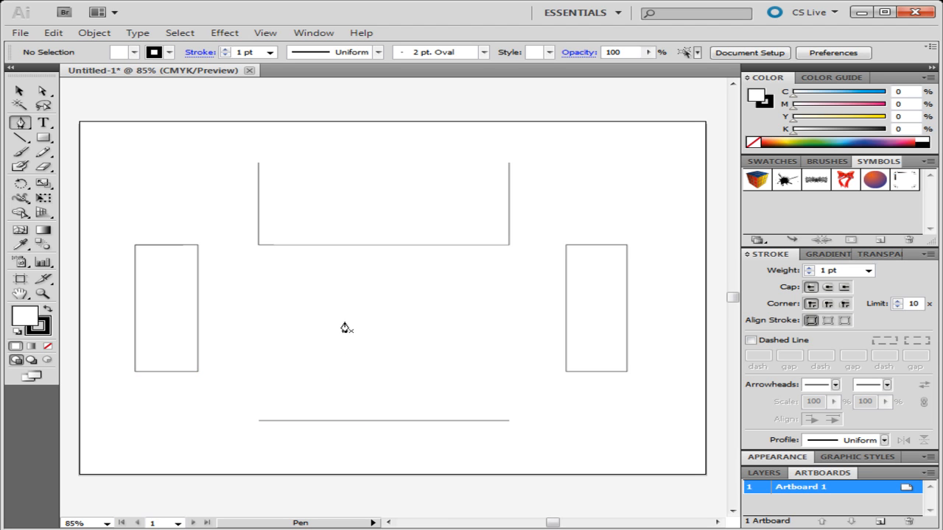
{"action": "mouse_move", "coordinate": [344, 370]}
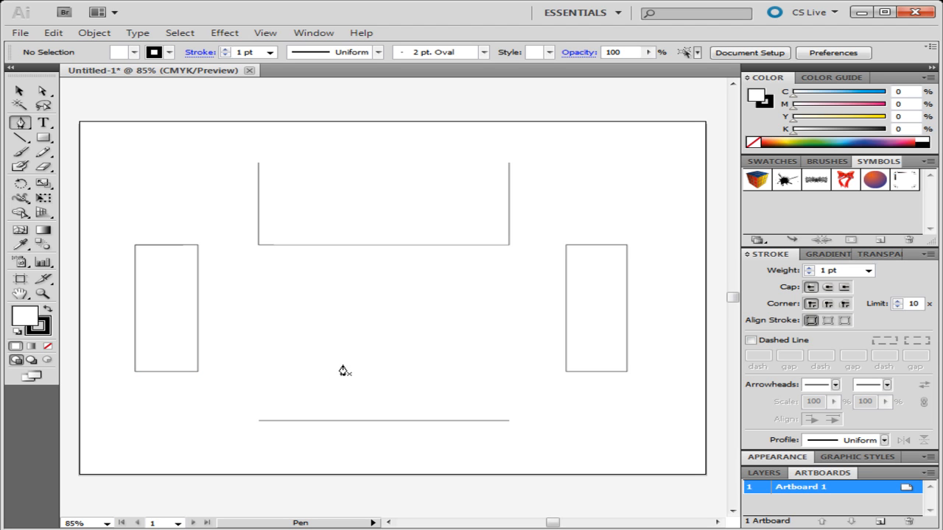
{"action": "mouse_move", "coordinate": [347, 336]}
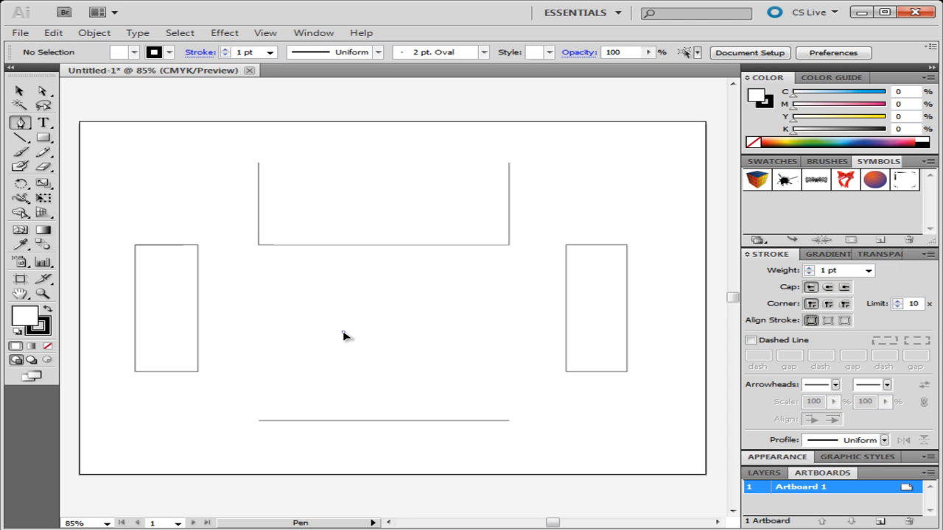
Start a curved arc with the Pen Tool below the centre
{"action": "left_click", "coordinate": [343, 412]}
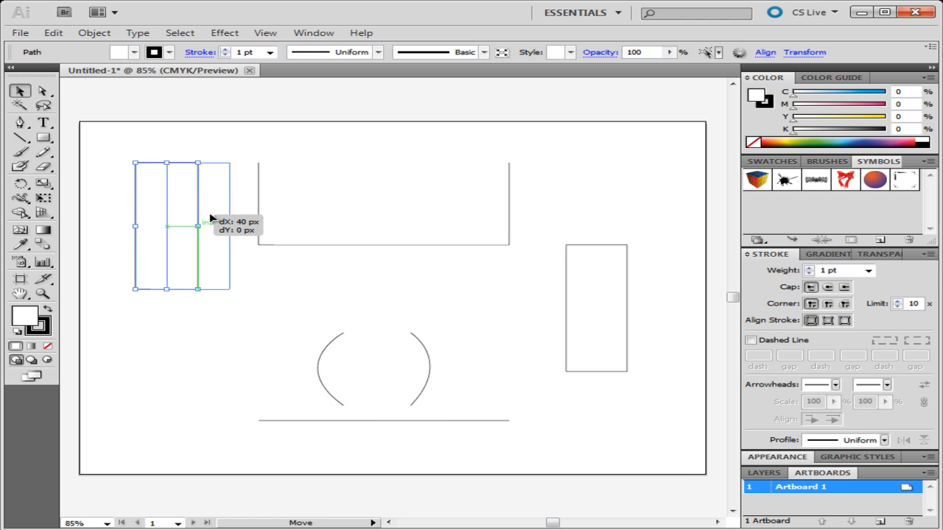
Drag the left rectangle right and the right rectangle up into the open box
{"action": "left_click_drag", "start_coordinate": [197, 227], "coordinate": [317, 226]}
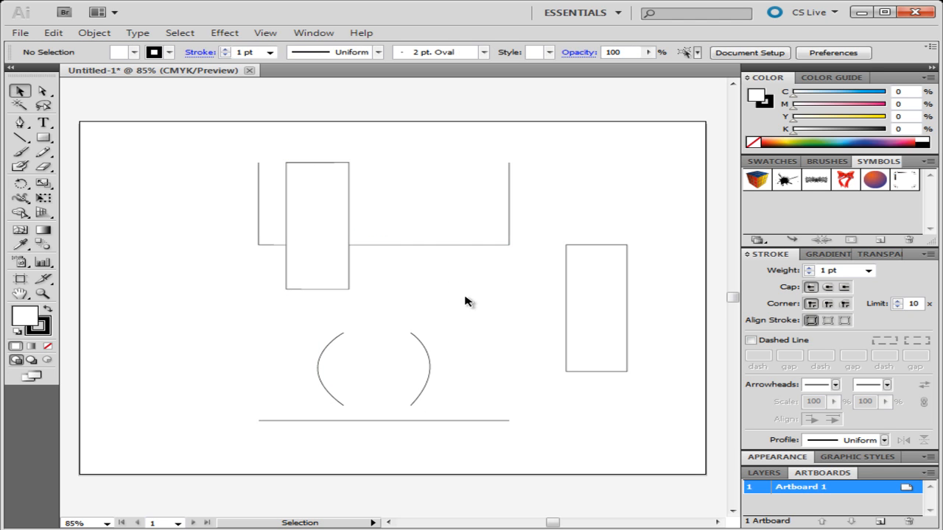
{"action": "left_click_drag", "start_coordinate": [596, 310], "coordinate": [597, 250]}
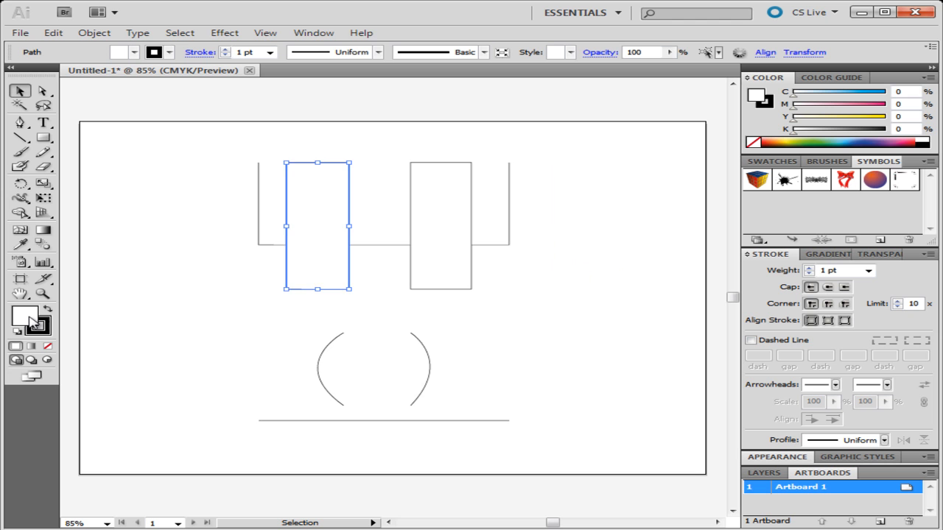
Set the right tall rectangle's fill to blue via the Color Picker
{"action": "double_click", "coordinate": [25, 318]}
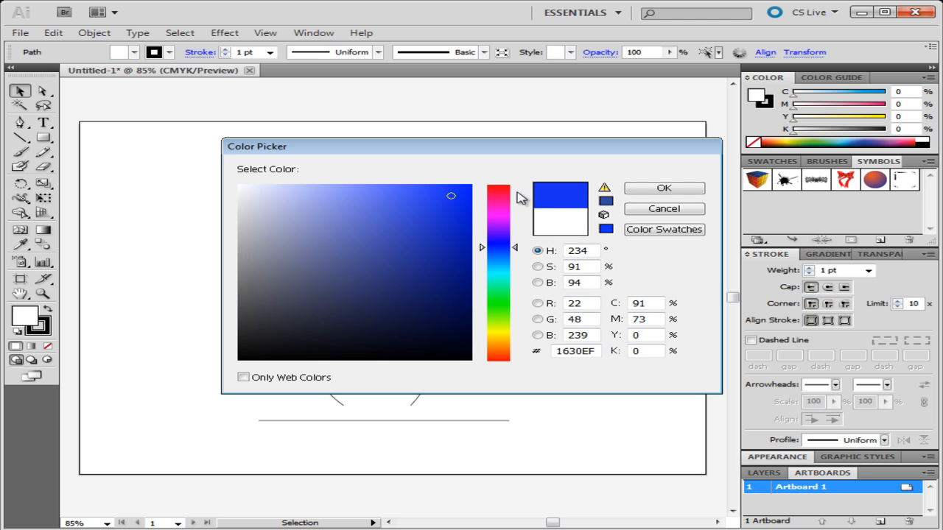
{"action": "left_click", "coordinate": [663, 188]}
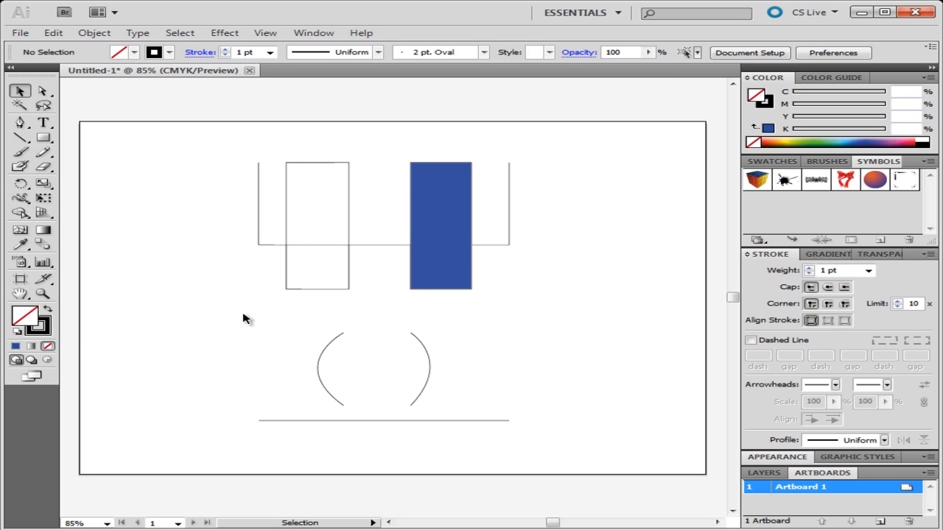
{"action": "mouse_move", "coordinate": [335, 254]}
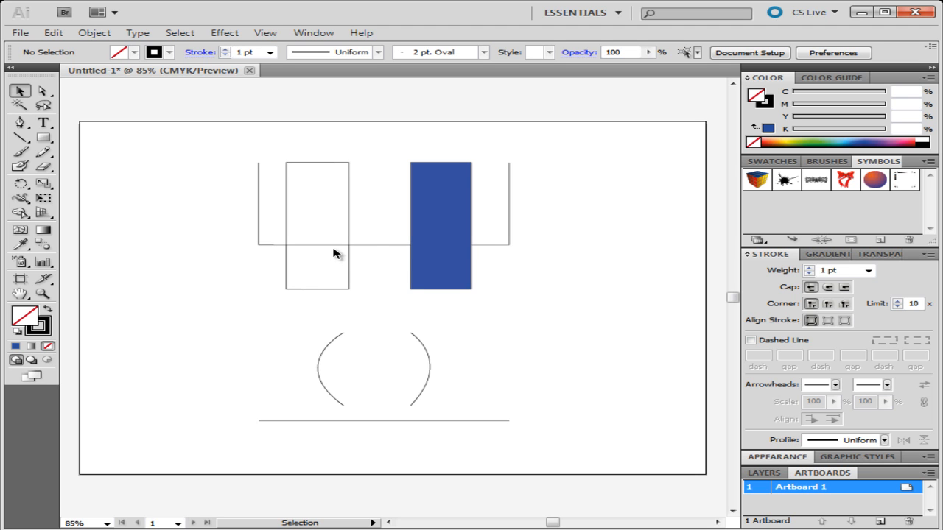
{"action": "mouse_move", "coordinate": [447, 263]}
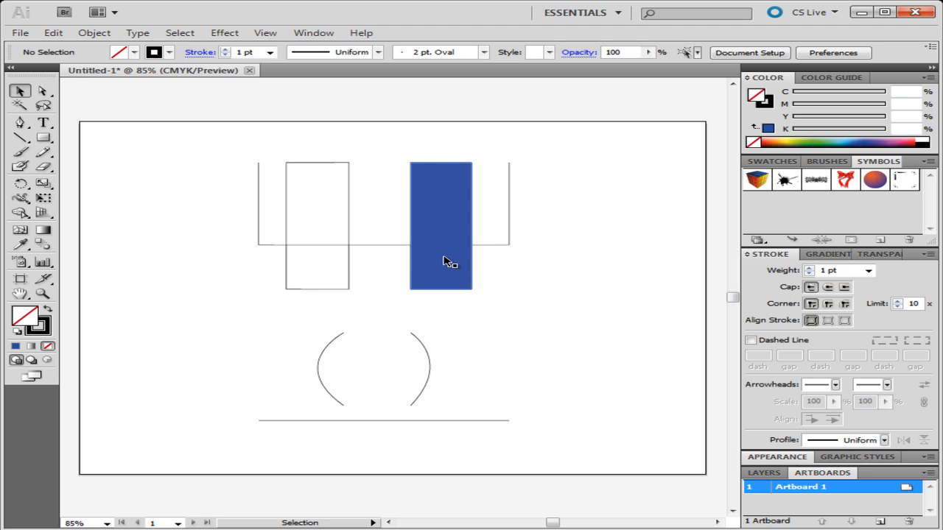